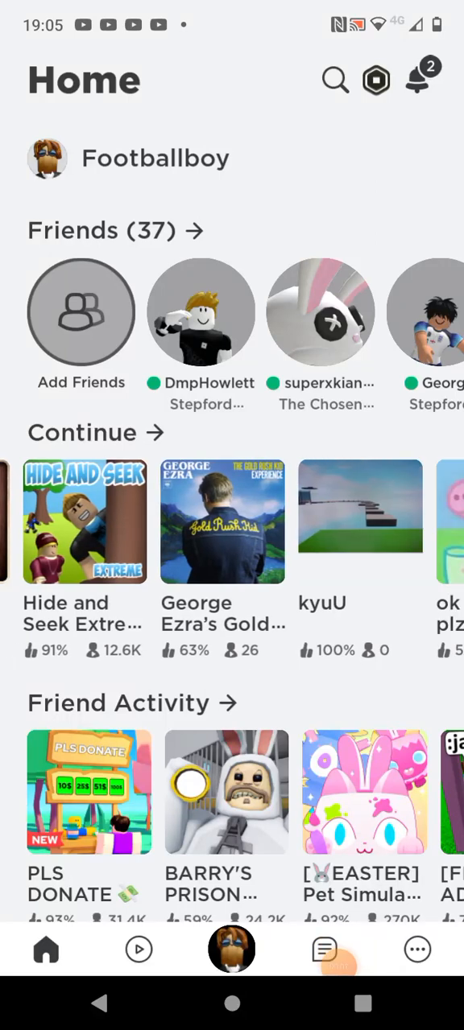
Swipe the Continue row sideways until the Brookhaven RP tile comes into view
{"action": "scroll", "scroll_direction": "right", "scroll_amount": 3}
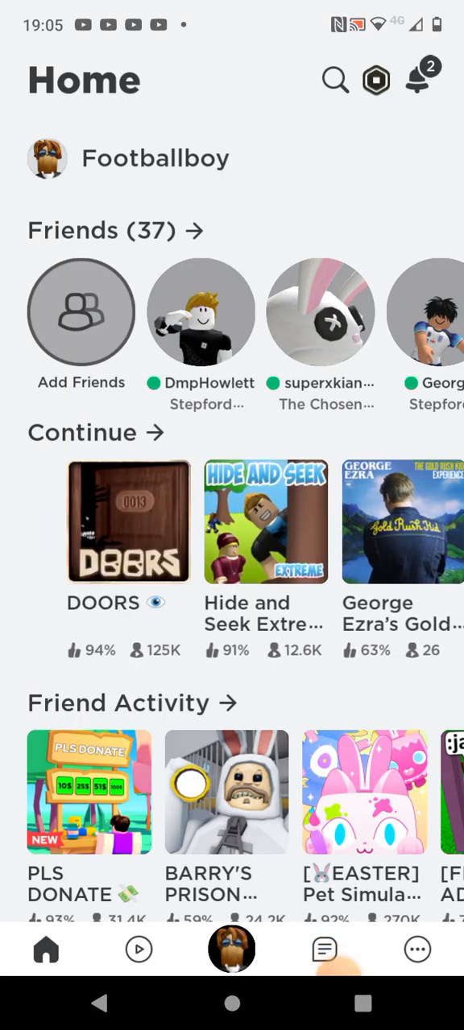
{"action": "scroll", "scroll_direction": "left", "scroll_amount": 3}
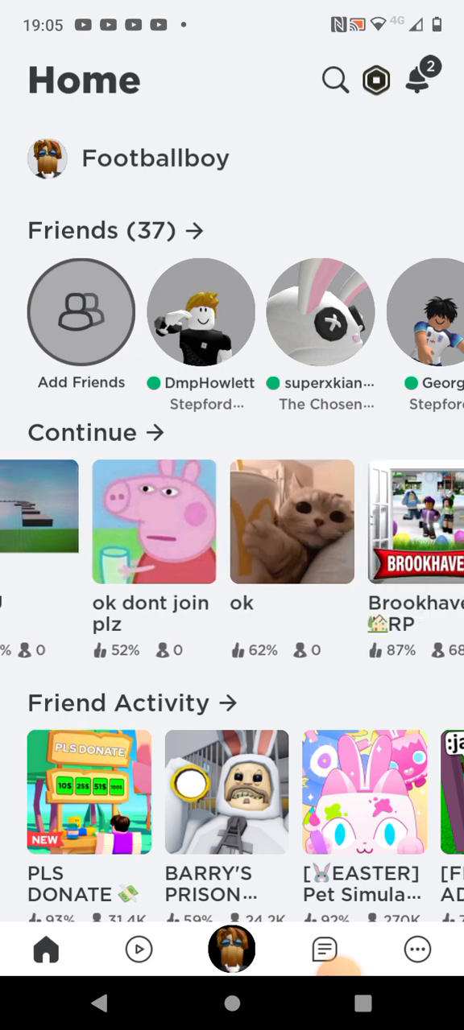
{"action": "scroll", "scroll_direction": "left", "scroll_amount": 3}
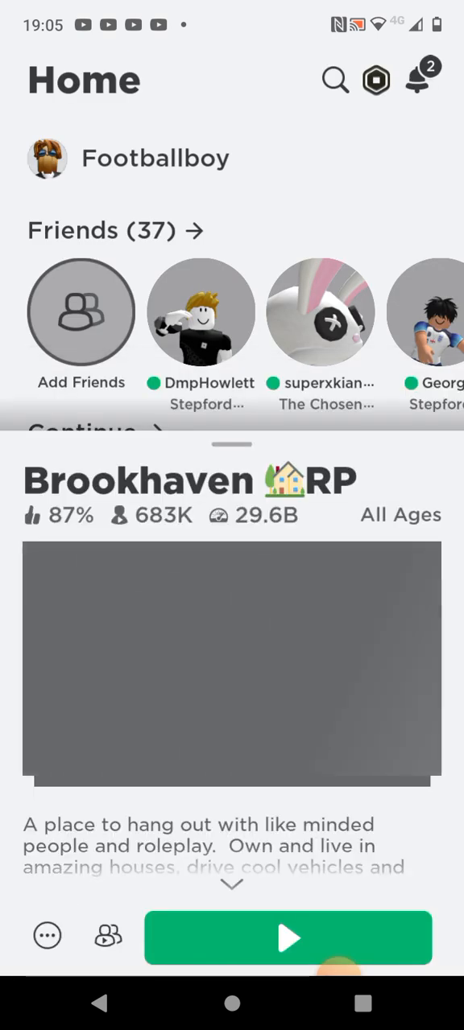
Join Brookhaven RP from its details sheet via the green Play button
{"action": "left_click", "coordinate": [287, 937]}
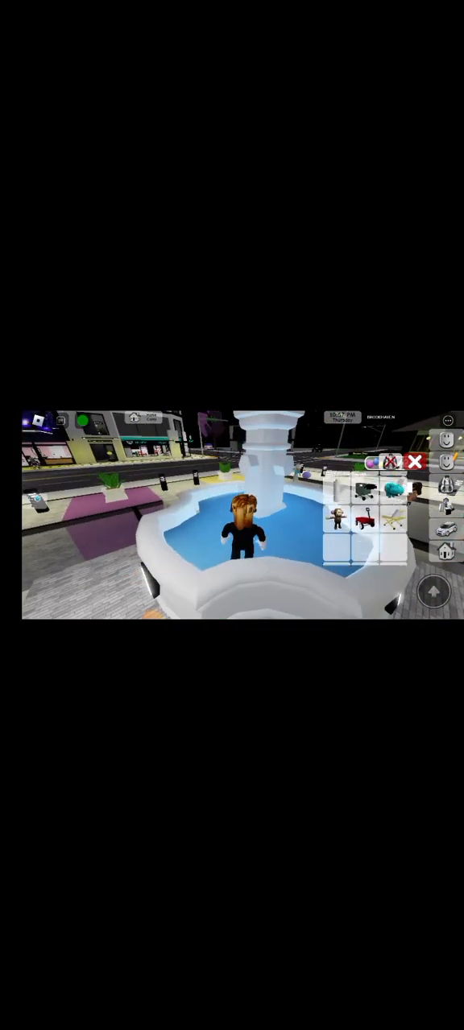